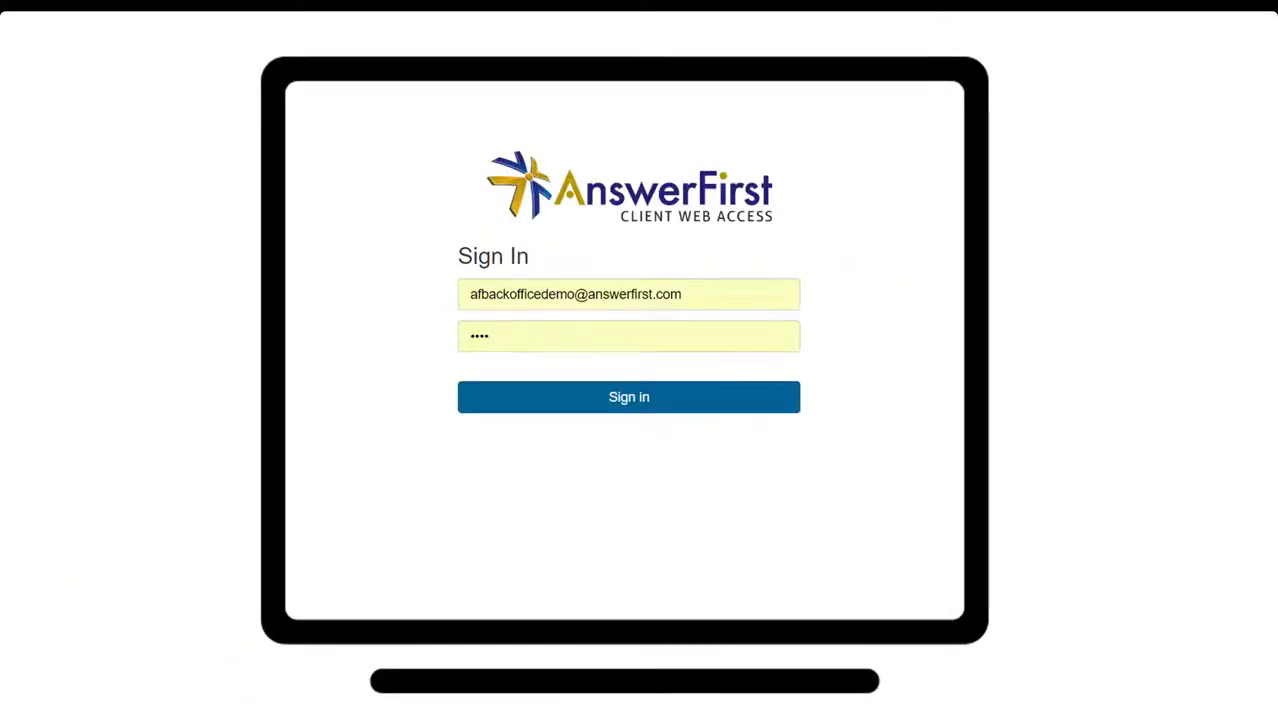
# Sign in to the portal and visit the InBox, Directory and On-call schedule pages
pyautogui.click(628, 396)
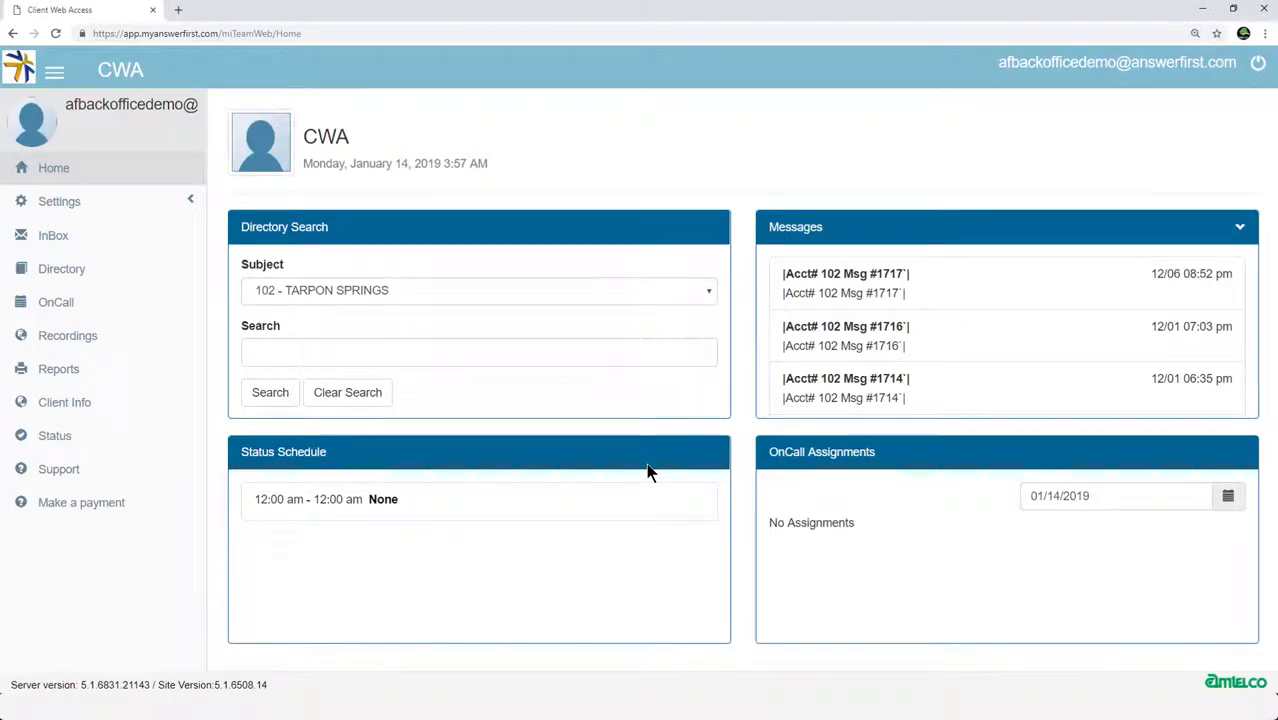
pyautogui.click(52, 236)
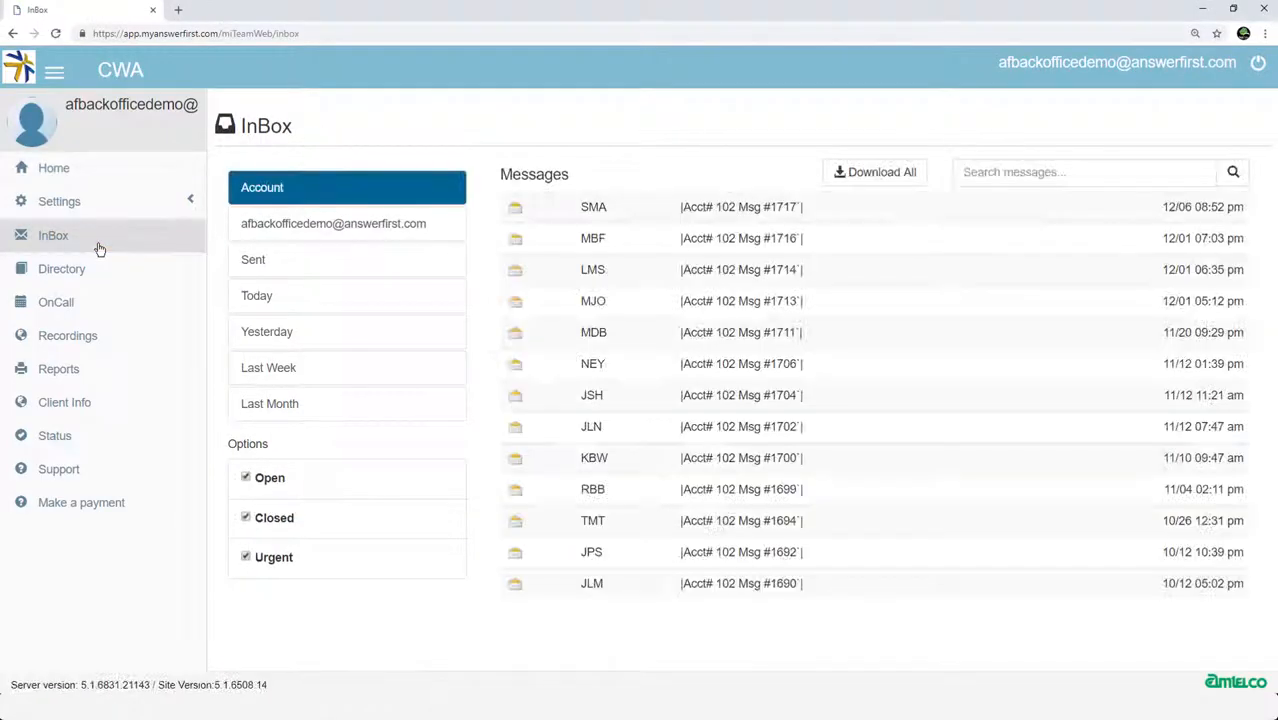
pyautogui.click(62, 268)
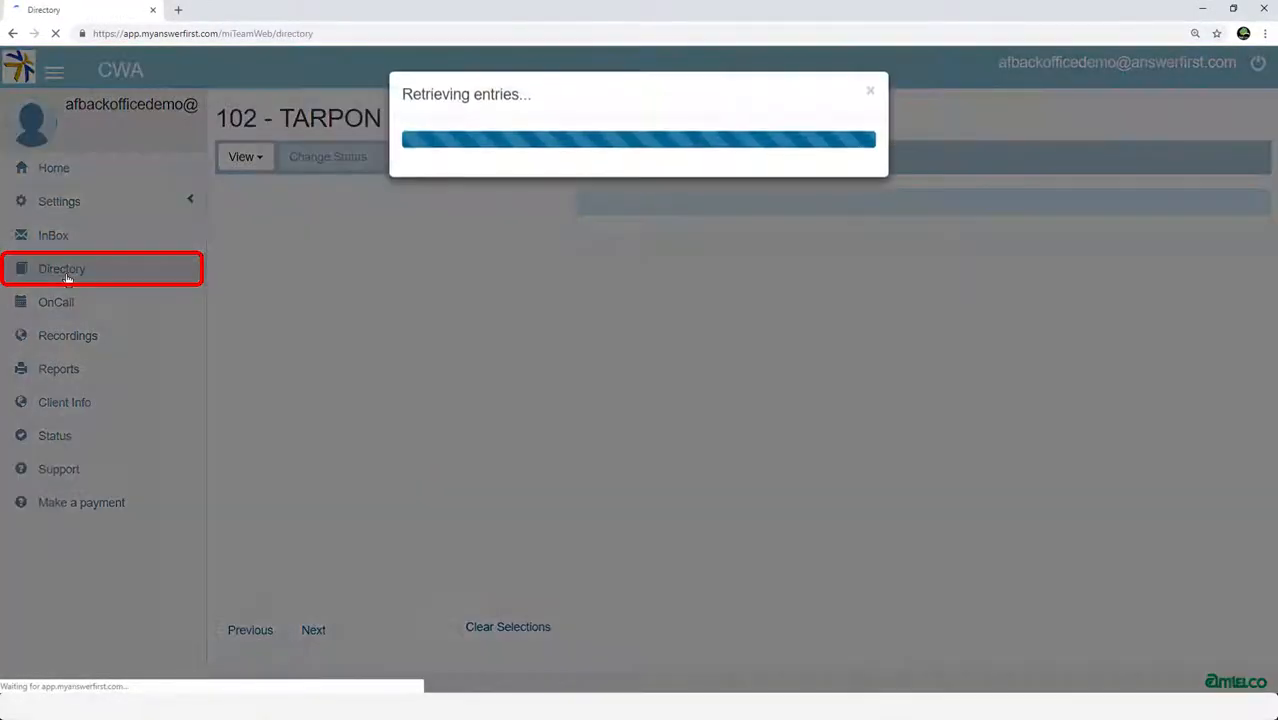
pyautogui.click(56, 302)
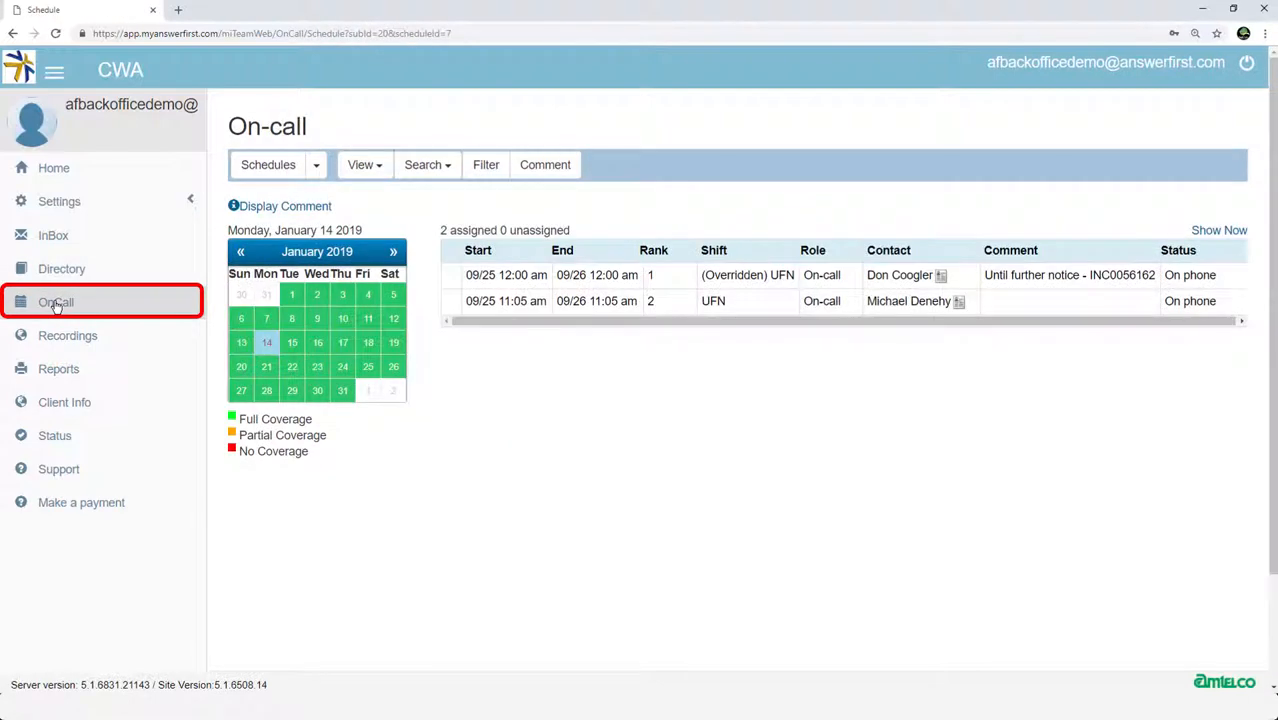
pyautogui.moveTo(58, 368)
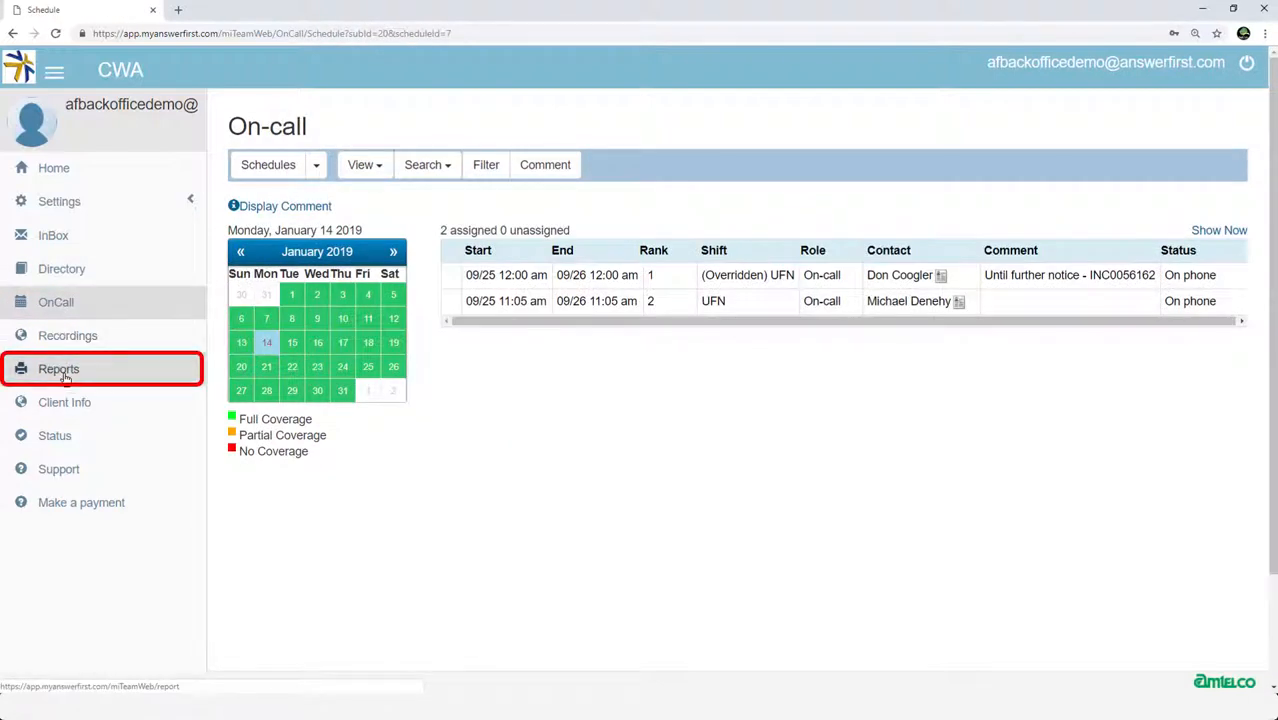
# Visit the Reports page, then land on the Recordings page
pyautogui.click(58, 368)
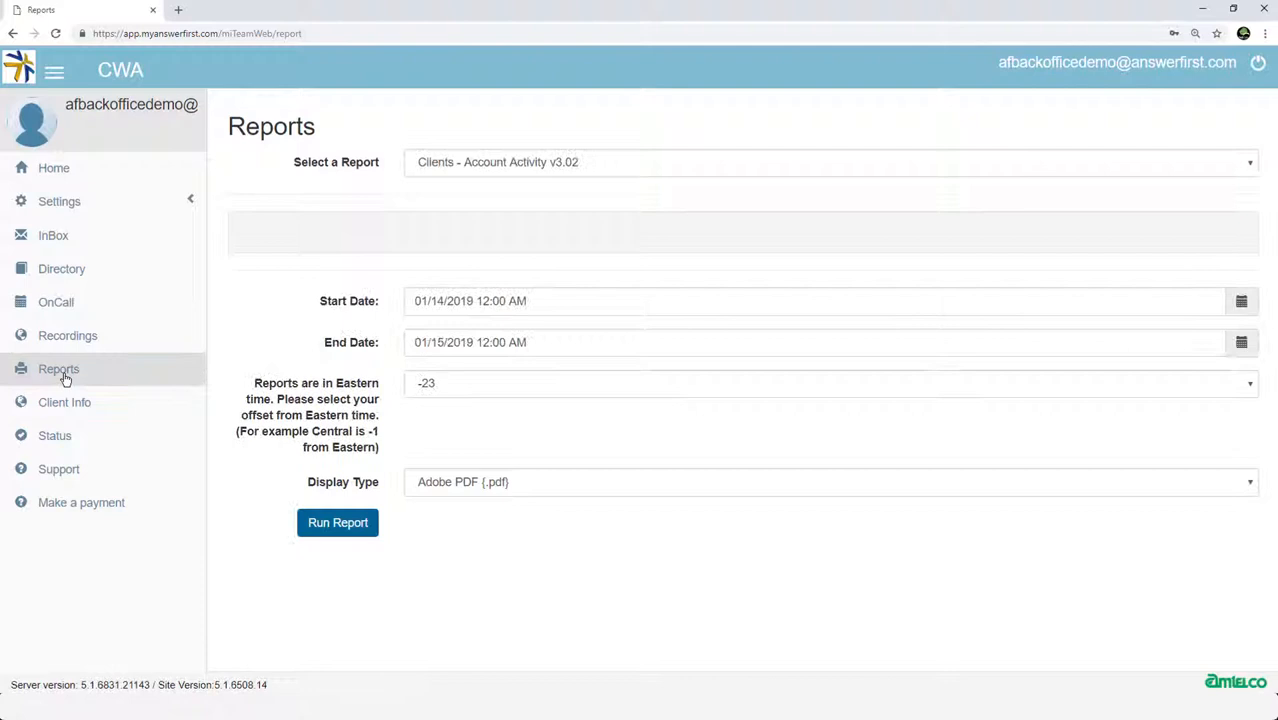
pyautogui.click(68, 336)
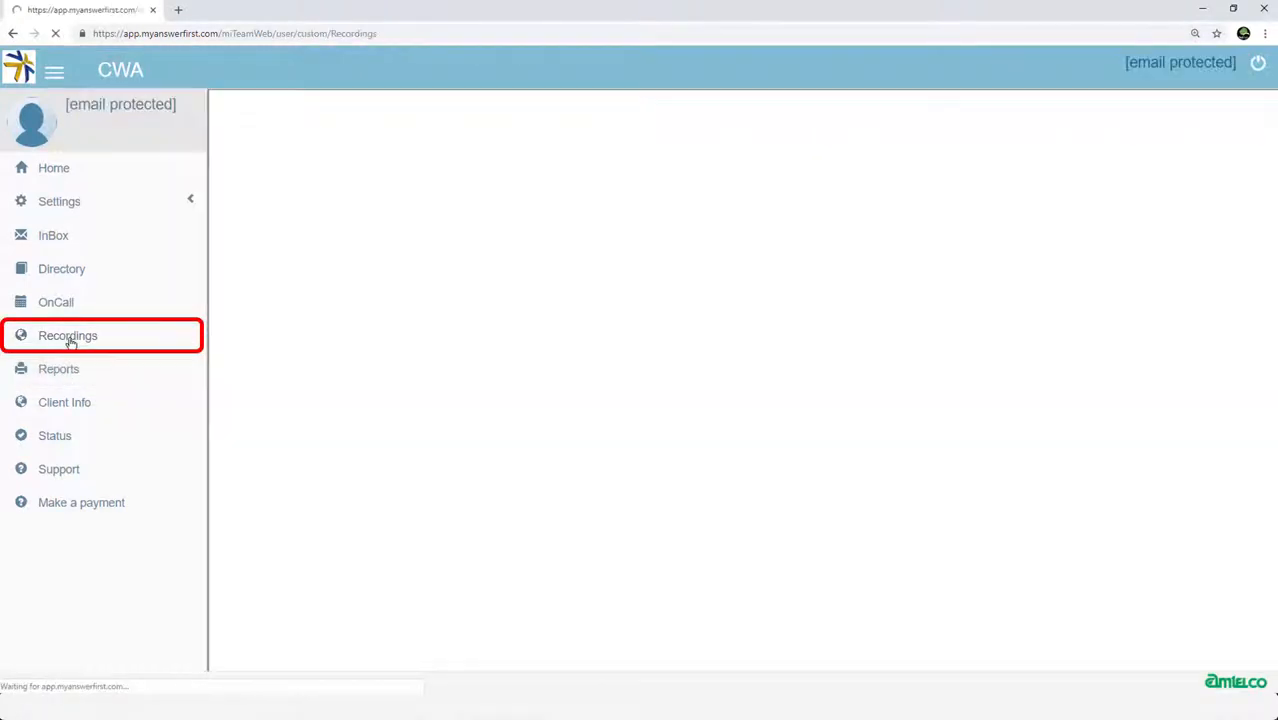
pyautogui.click(68, 336)
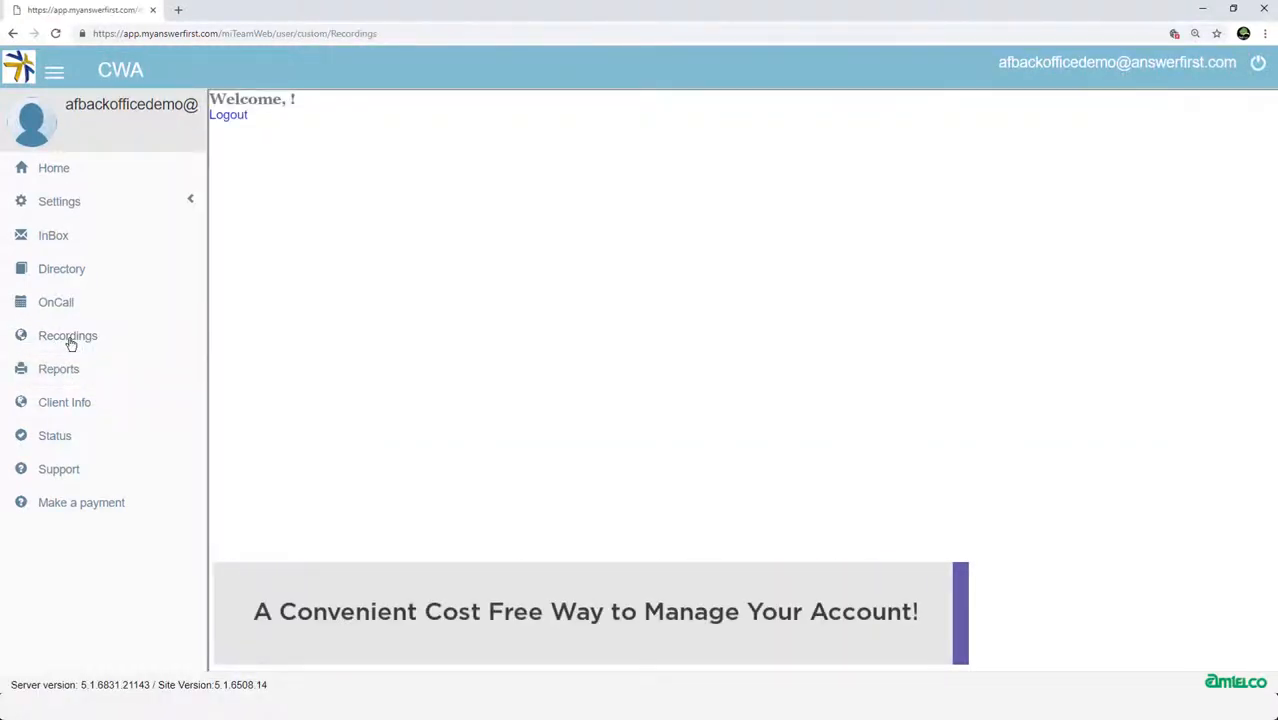